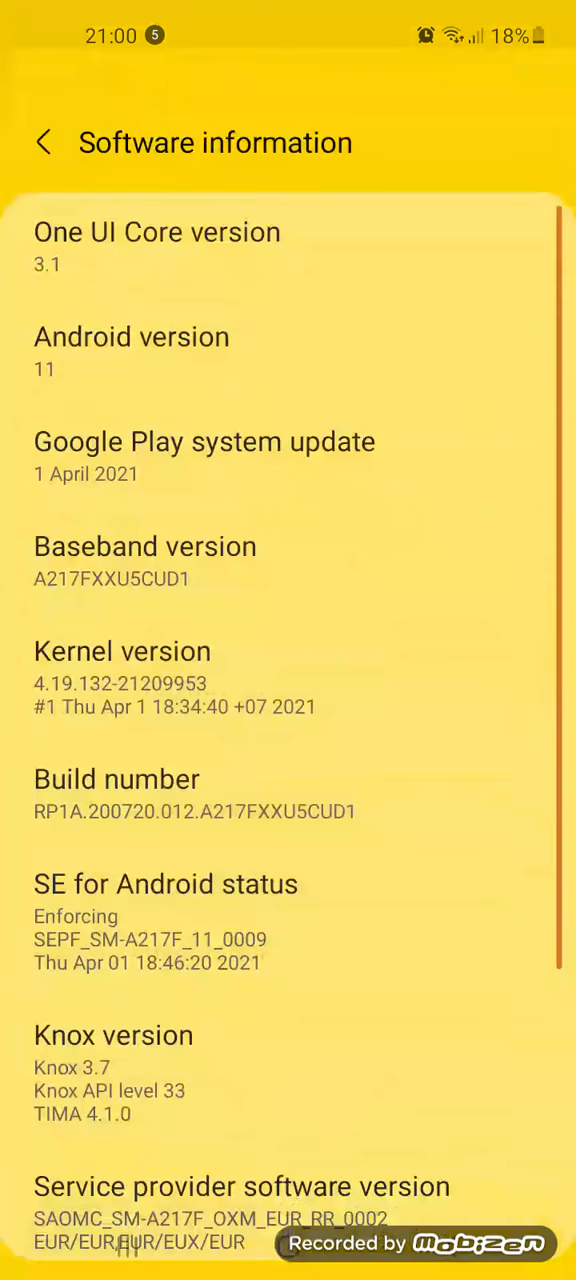
Start downloading the 17 MB Google Play system update from the software version details.
click(44, 142)
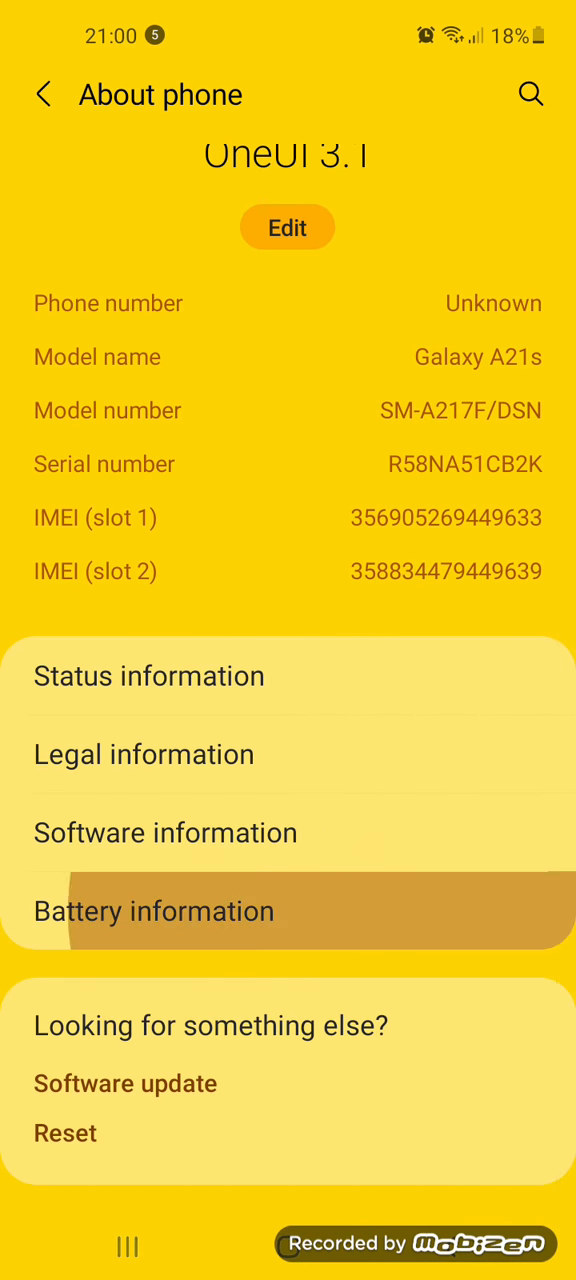
click(166, 832)
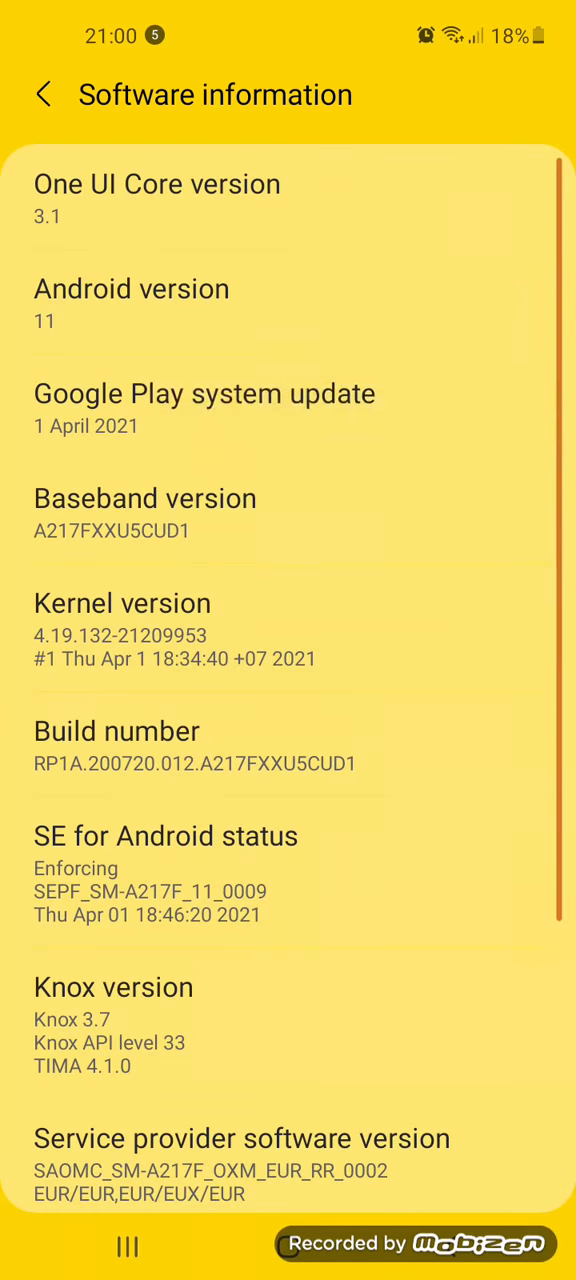
click(204, 392)
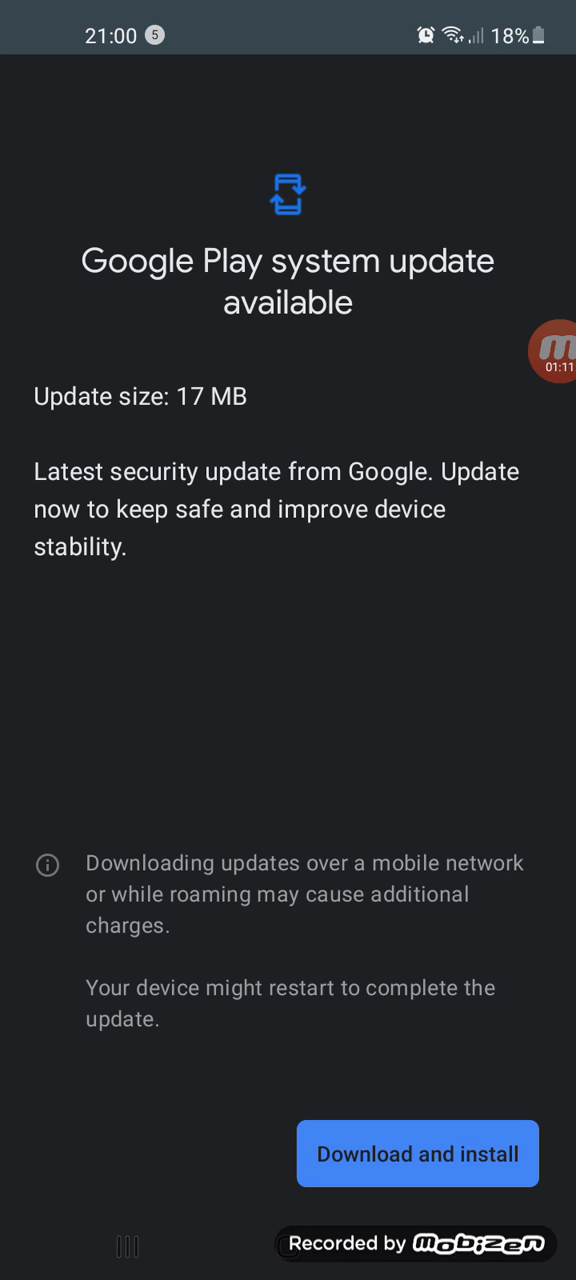
click(416, 1152)
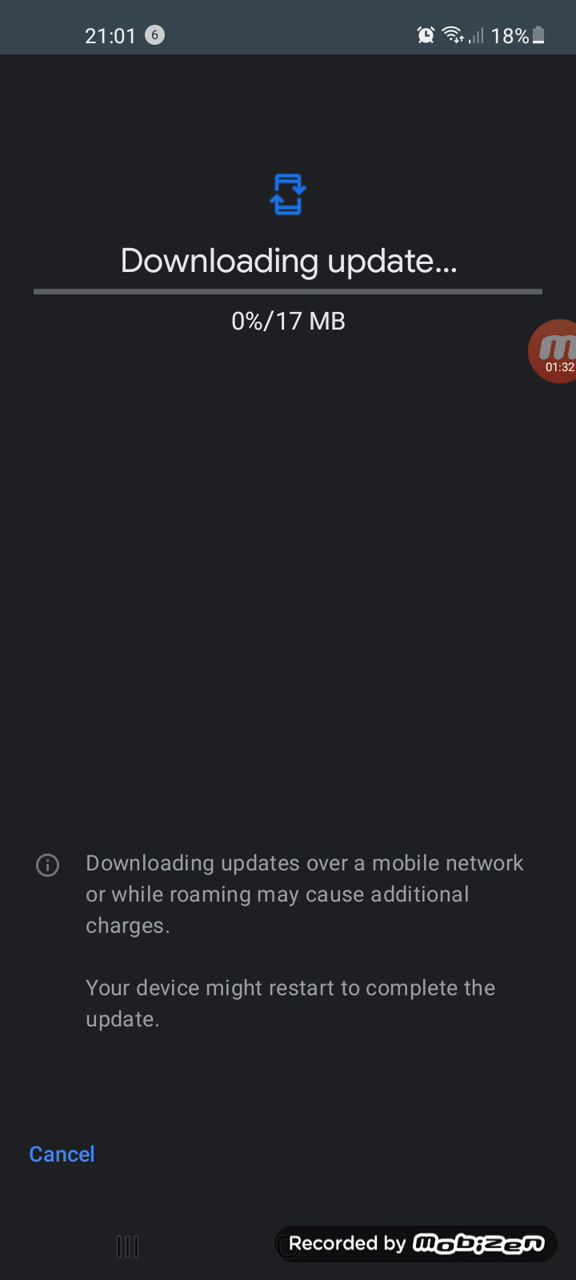
click(558, 352)
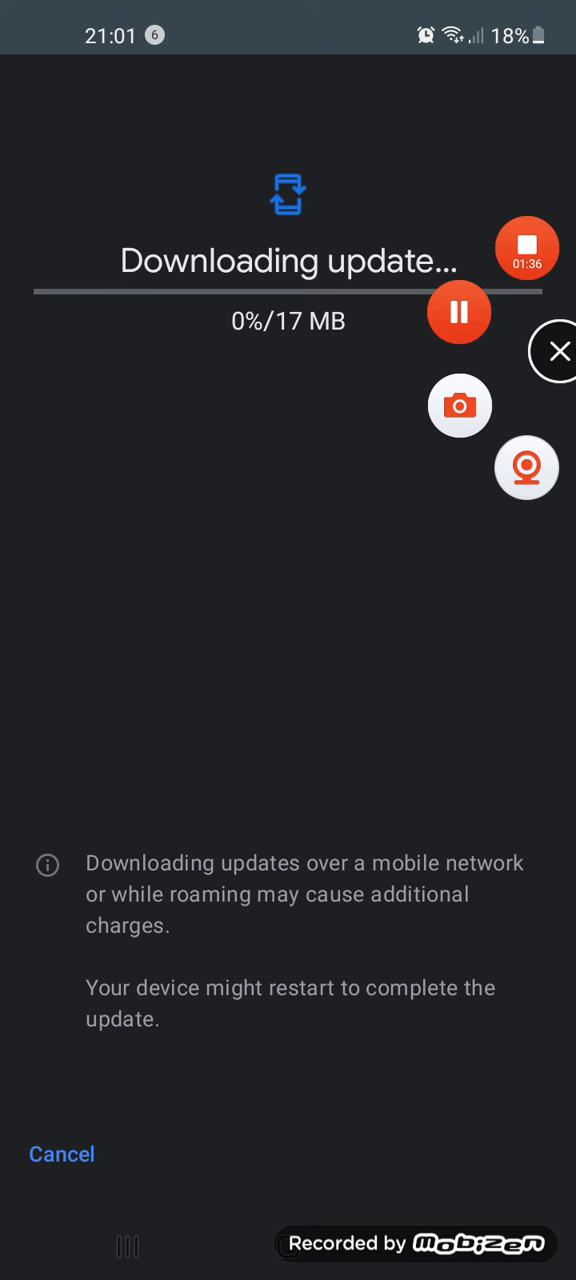